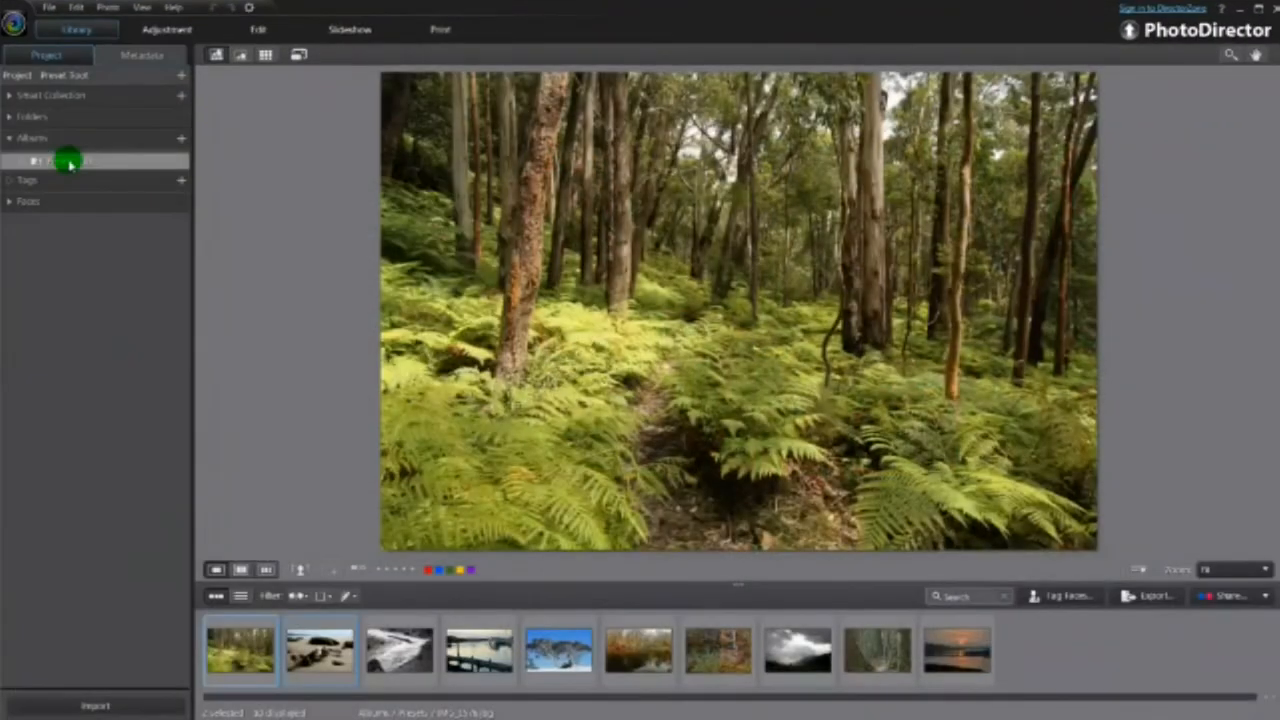
# Bring the forest photo into Adjustment with Default and My Created preset groups expanded
pyautogui.click(180, 30)
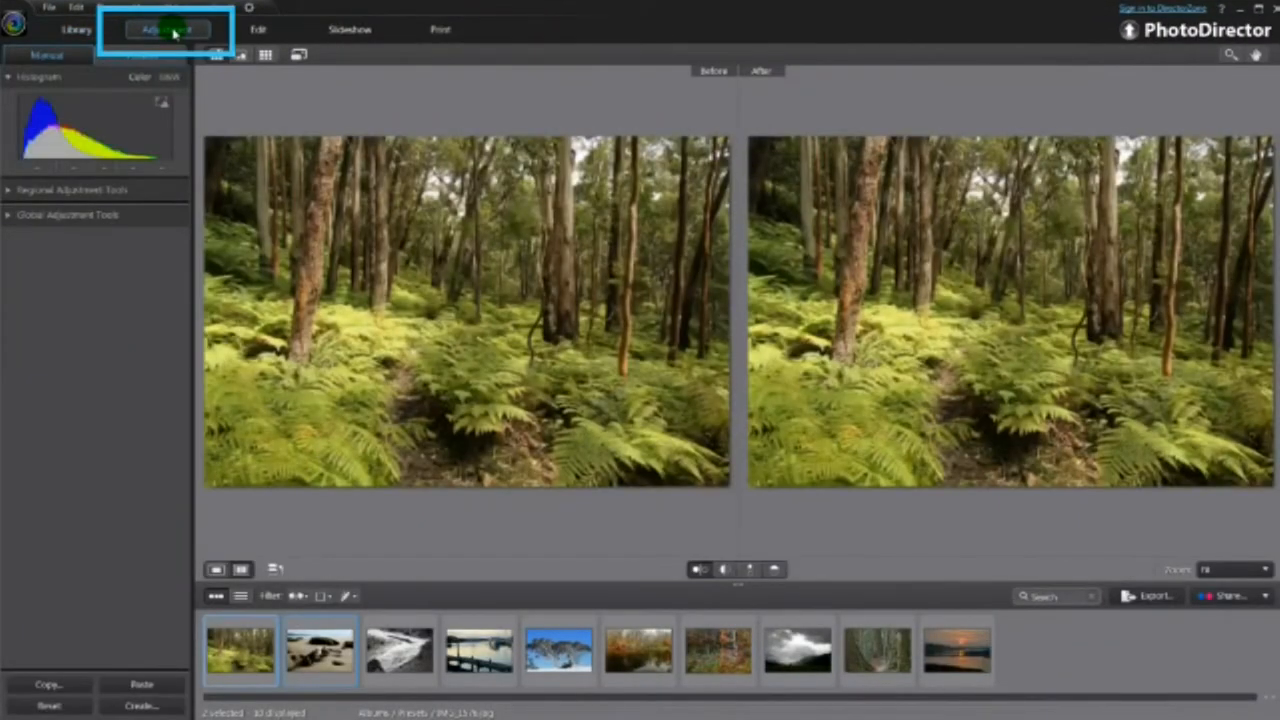
pyautogui.click(168, 30)
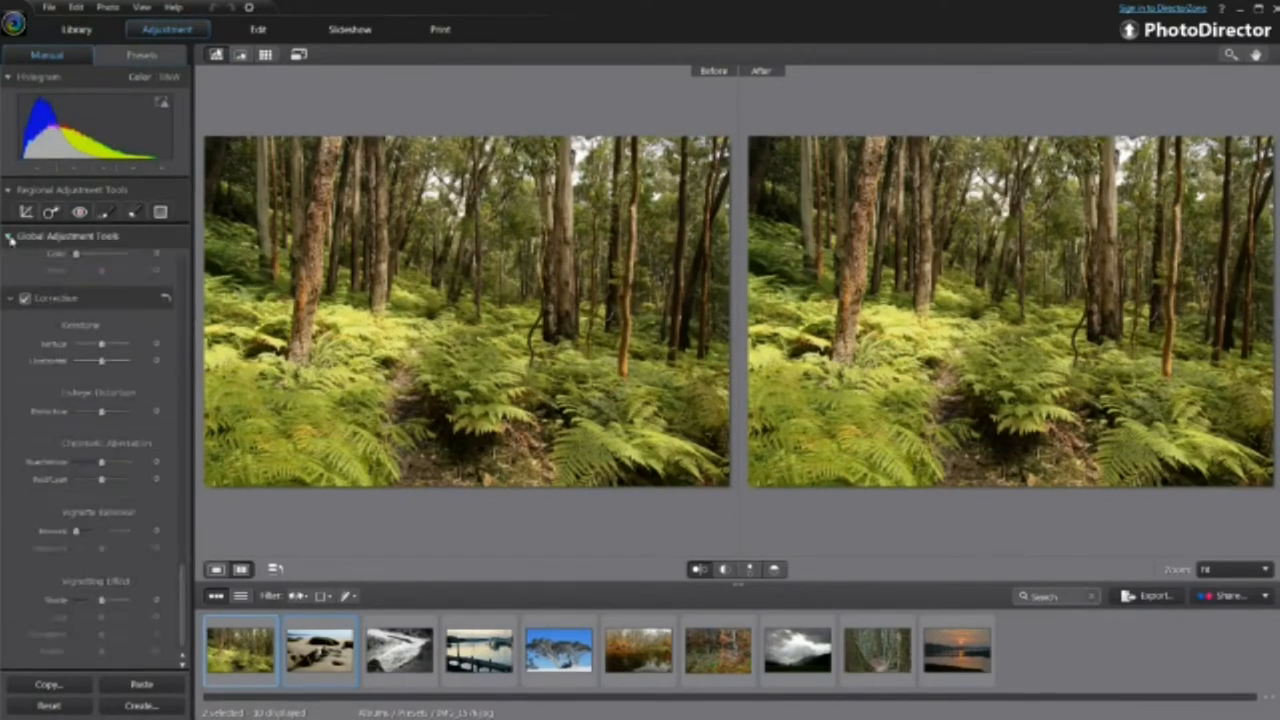
pyautogui.click(140, 56)
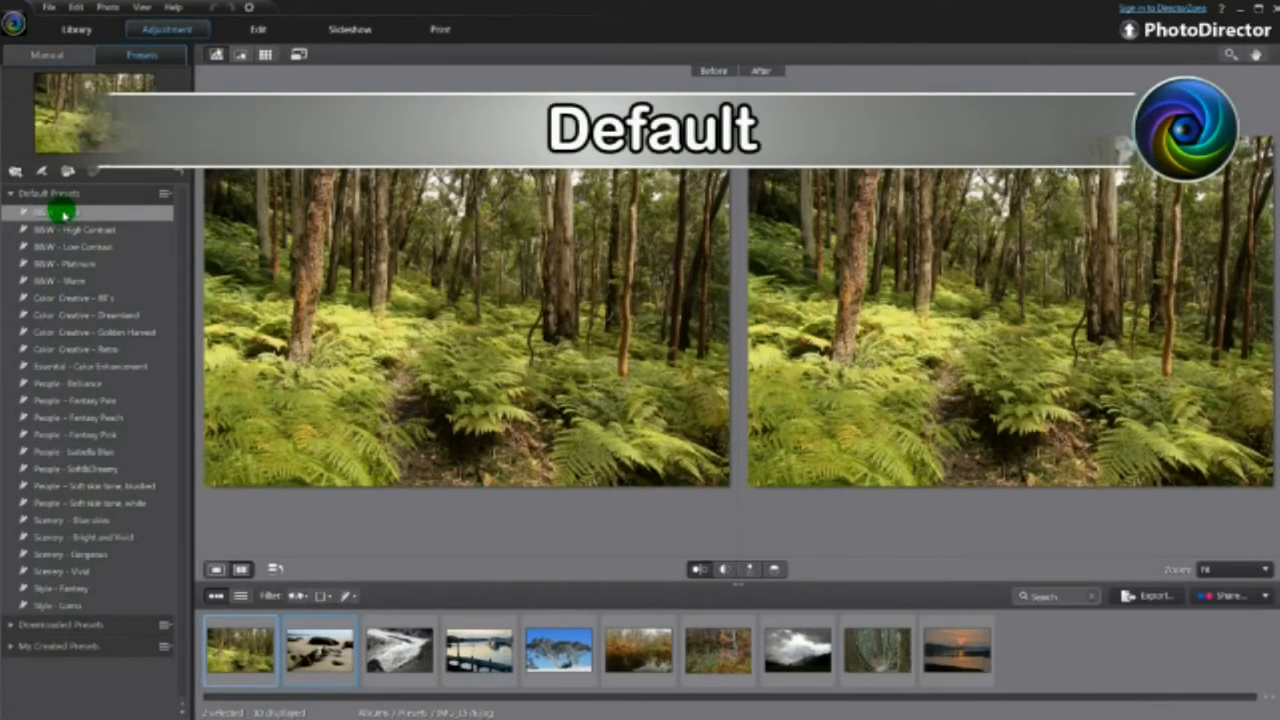
pyautogui.click(8, 192)
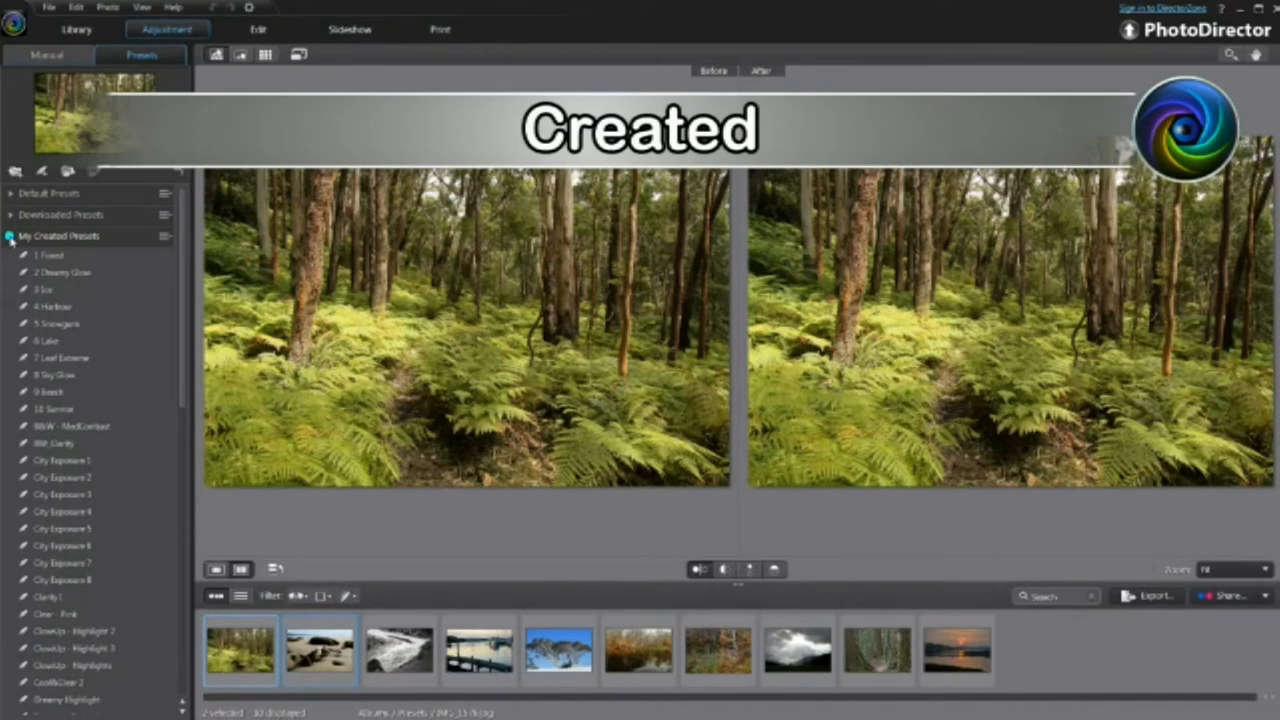
pyautogui.click(10, 236)
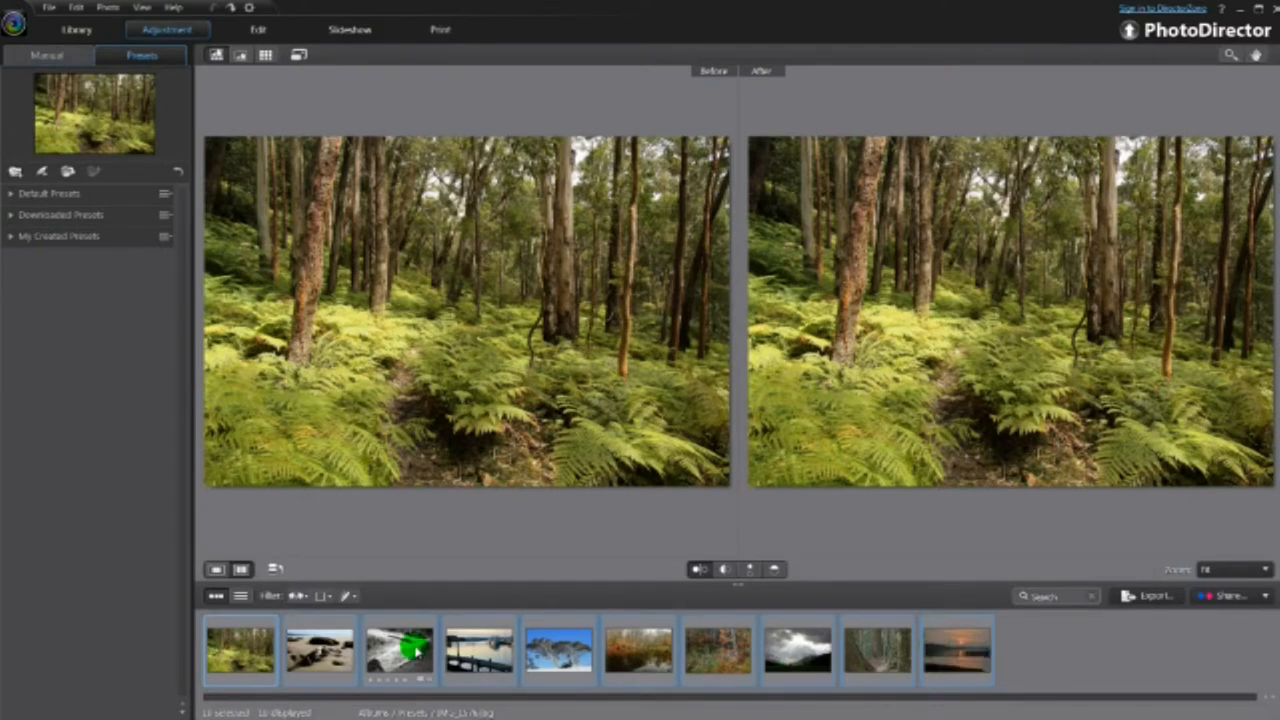
# Make virtual copies and apply My Created presets to the forest and dock copies
pyautogui.rightClick(408, 650)
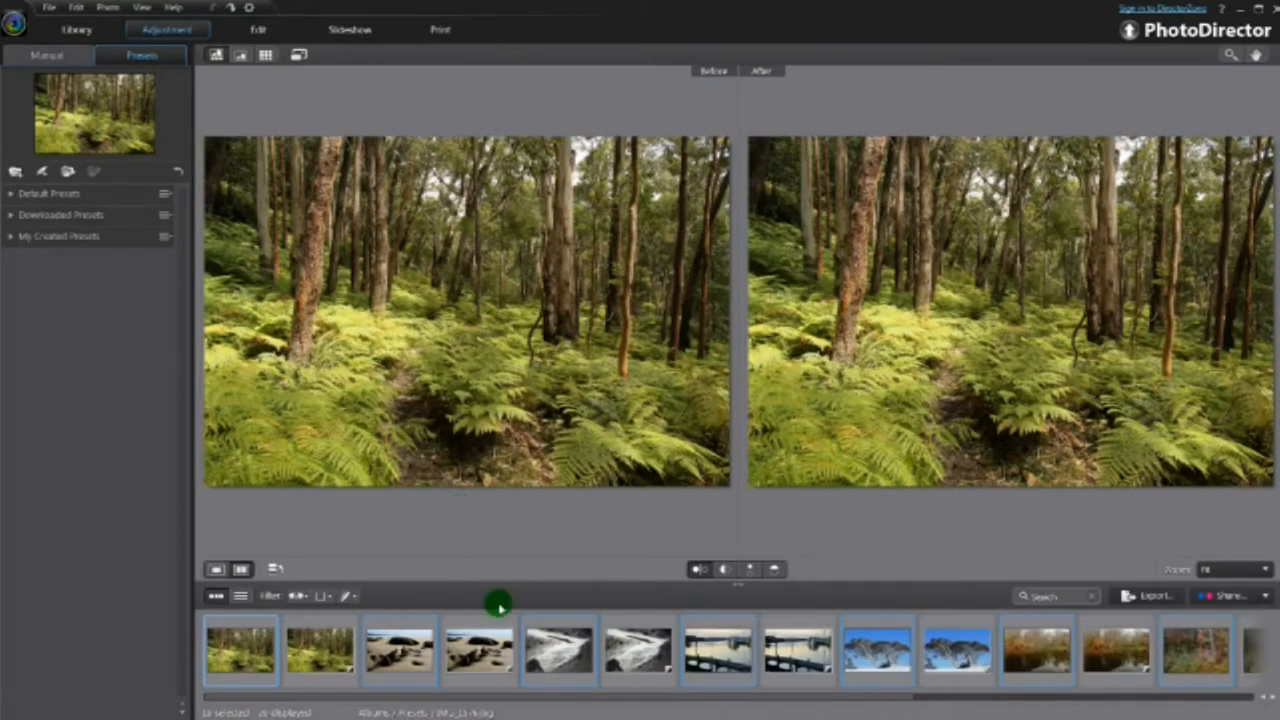
pyautogui.click(318, 662)
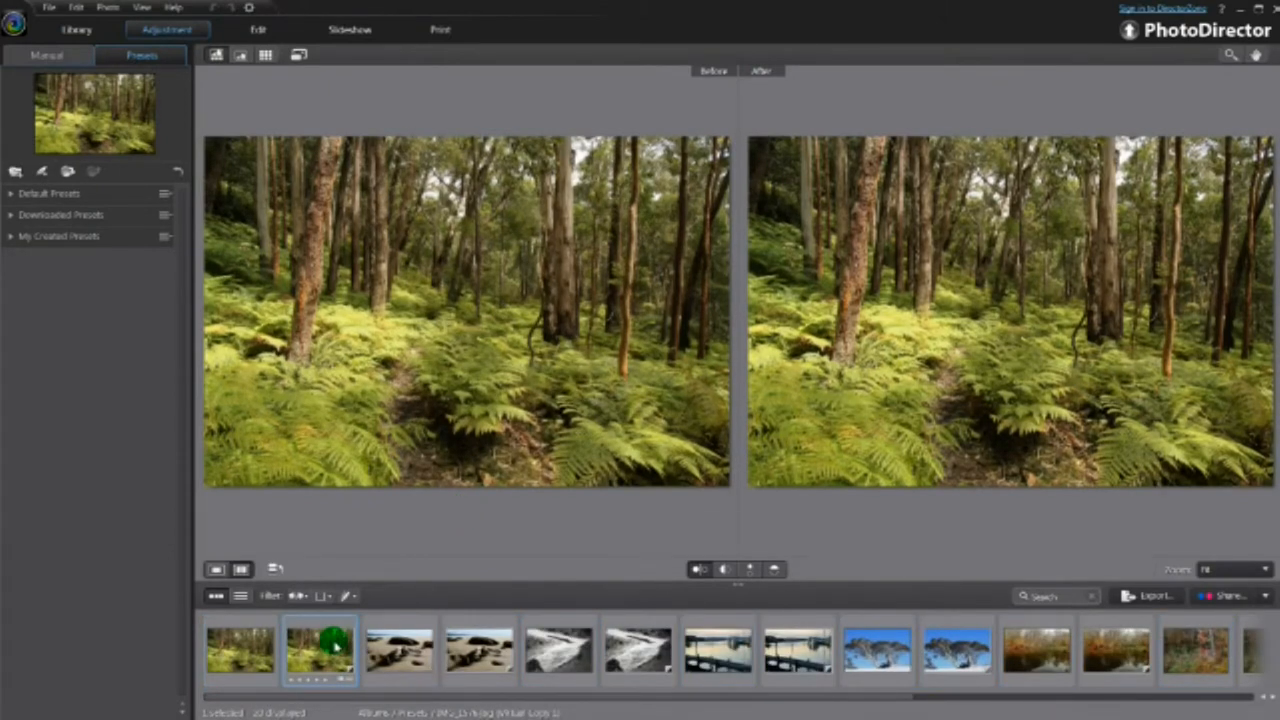
pyautogui.click(18, 236)
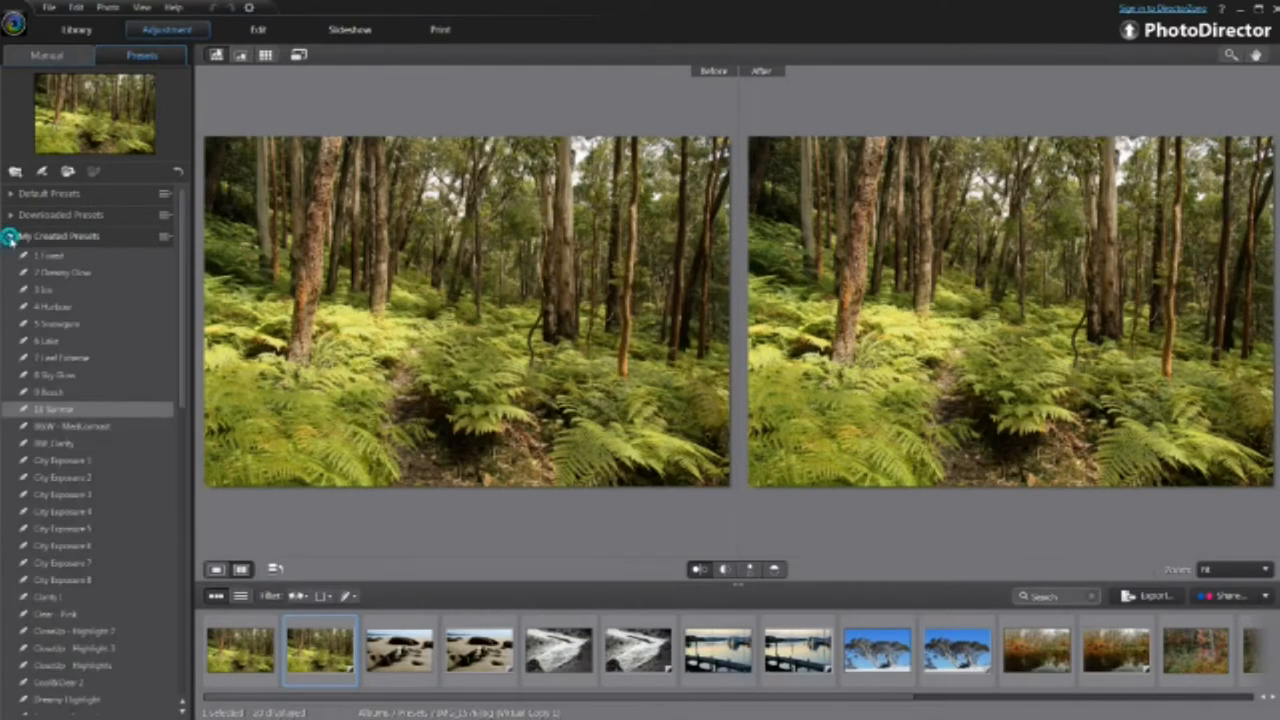
pyautogui.click(50, 256)
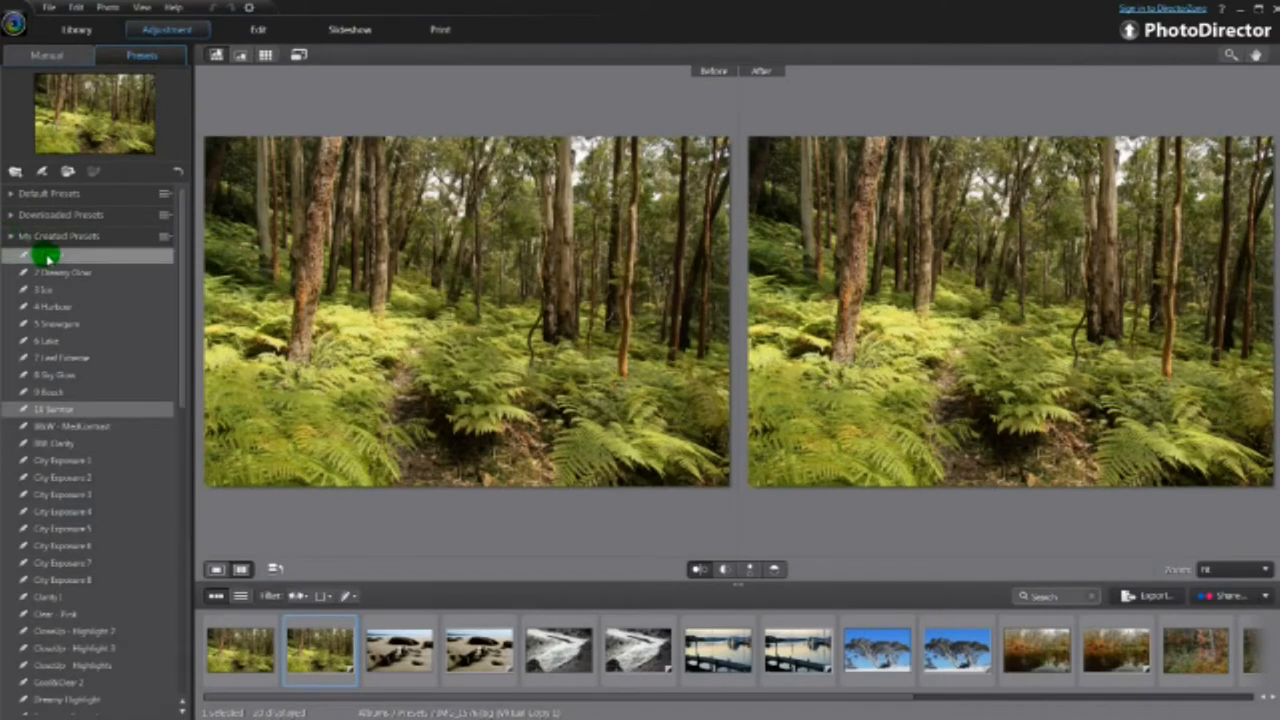
pyautogui.click(48, 256)
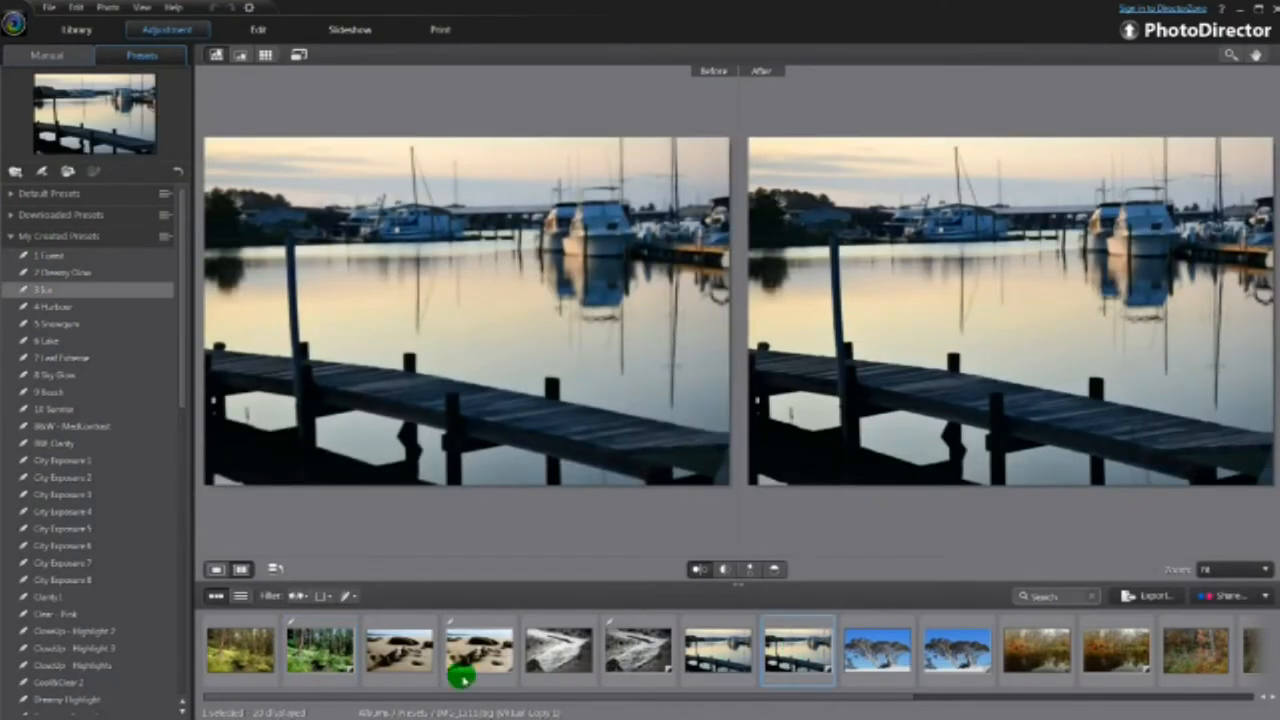
pyautogui.click(56, 306)
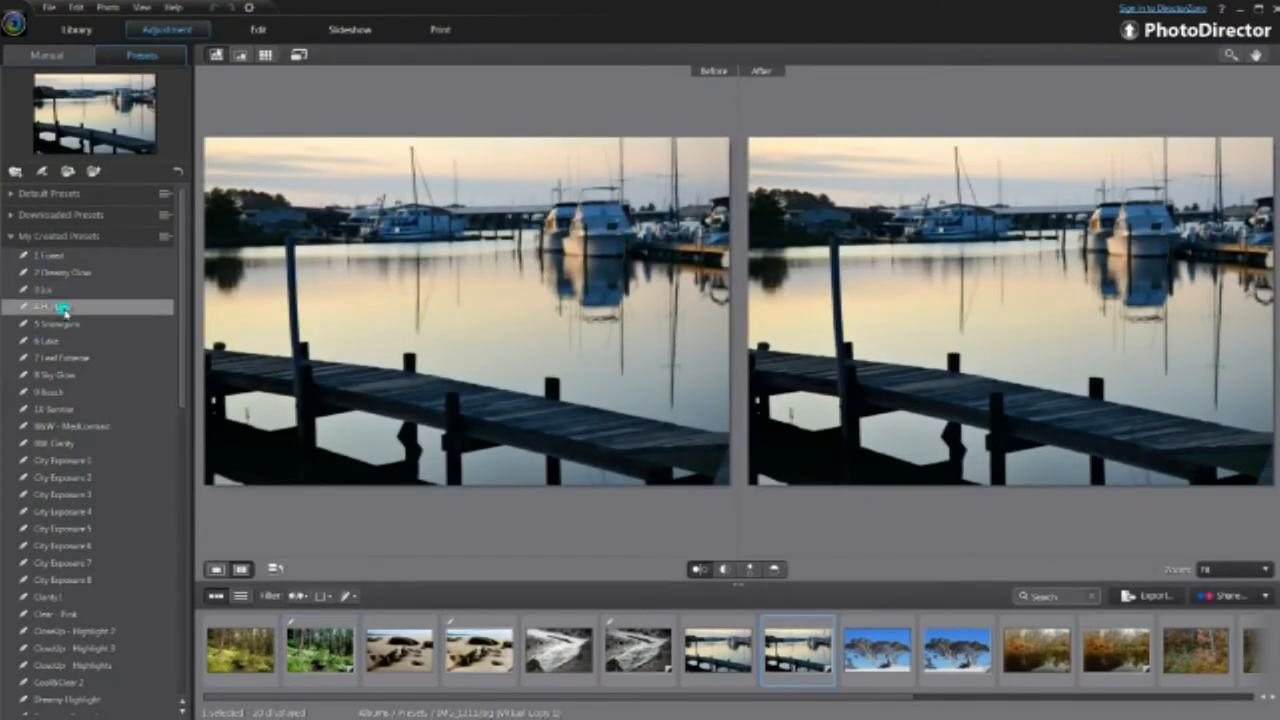
pyautogui.click(62, 306)
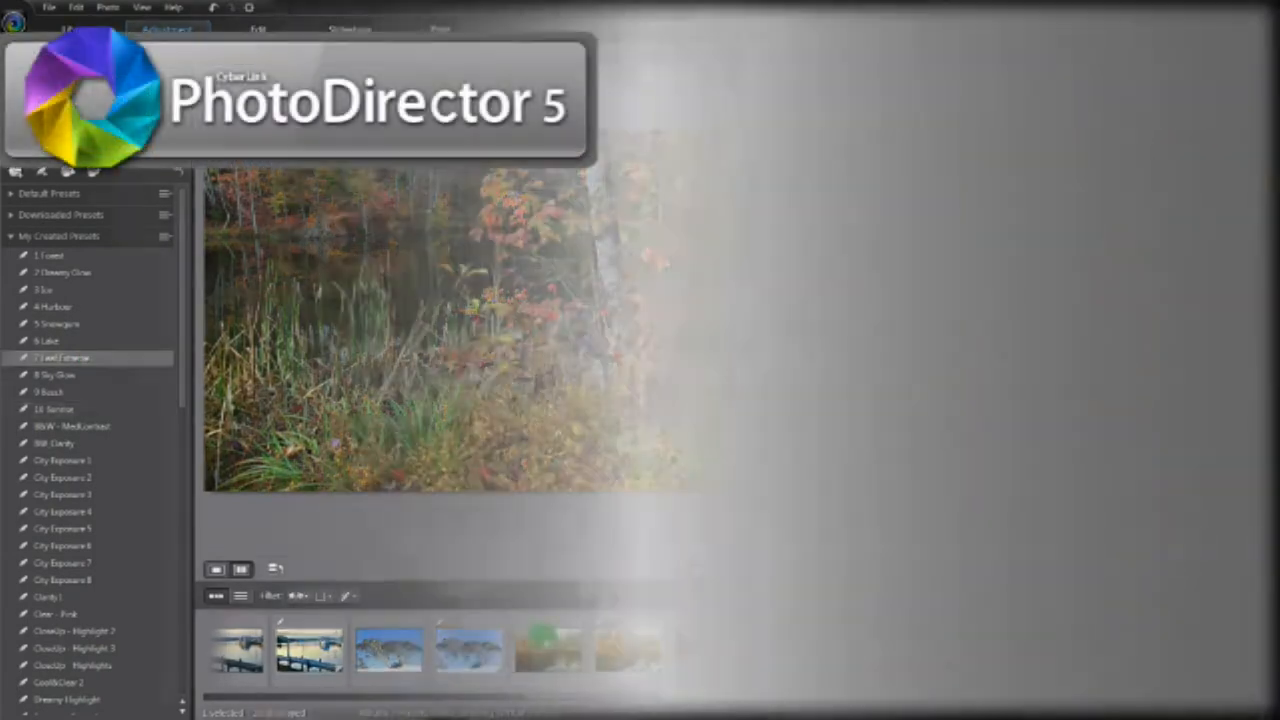
# Select the mossy tree trunk photo and bring up its HDR Effect controls
pyautogui.click(558, 658)
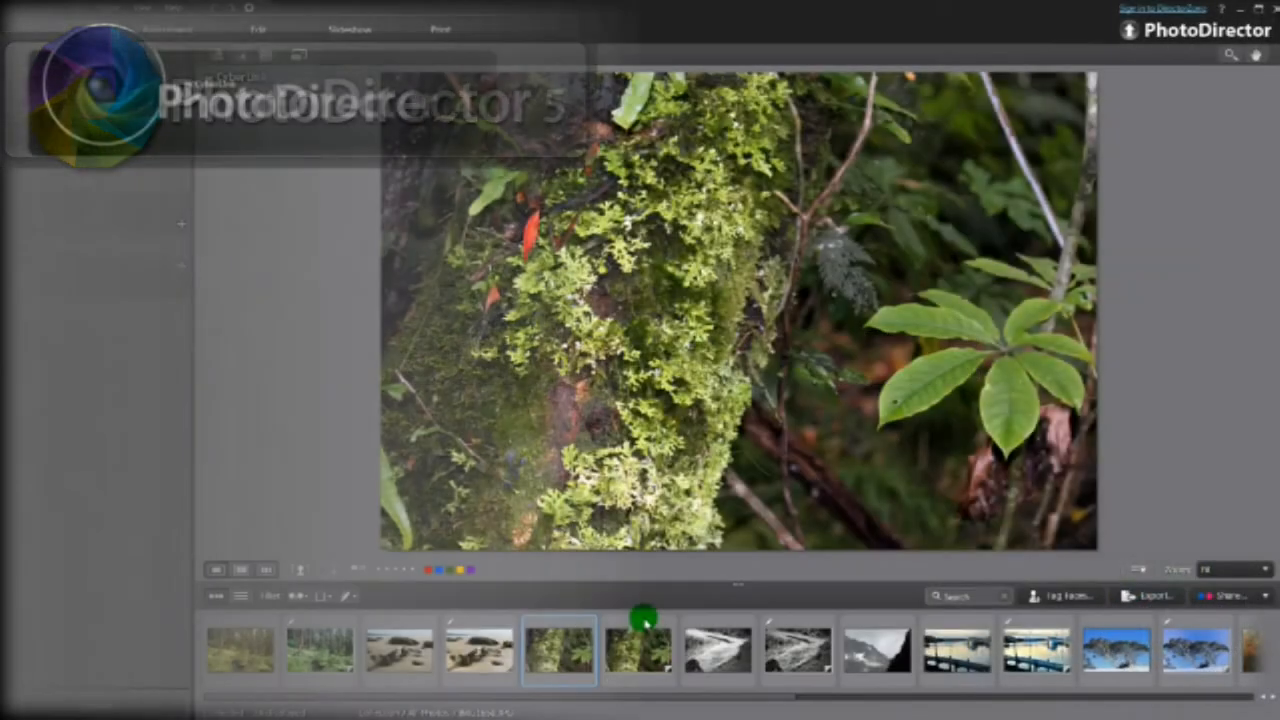
pyautogui.click(640, 660)
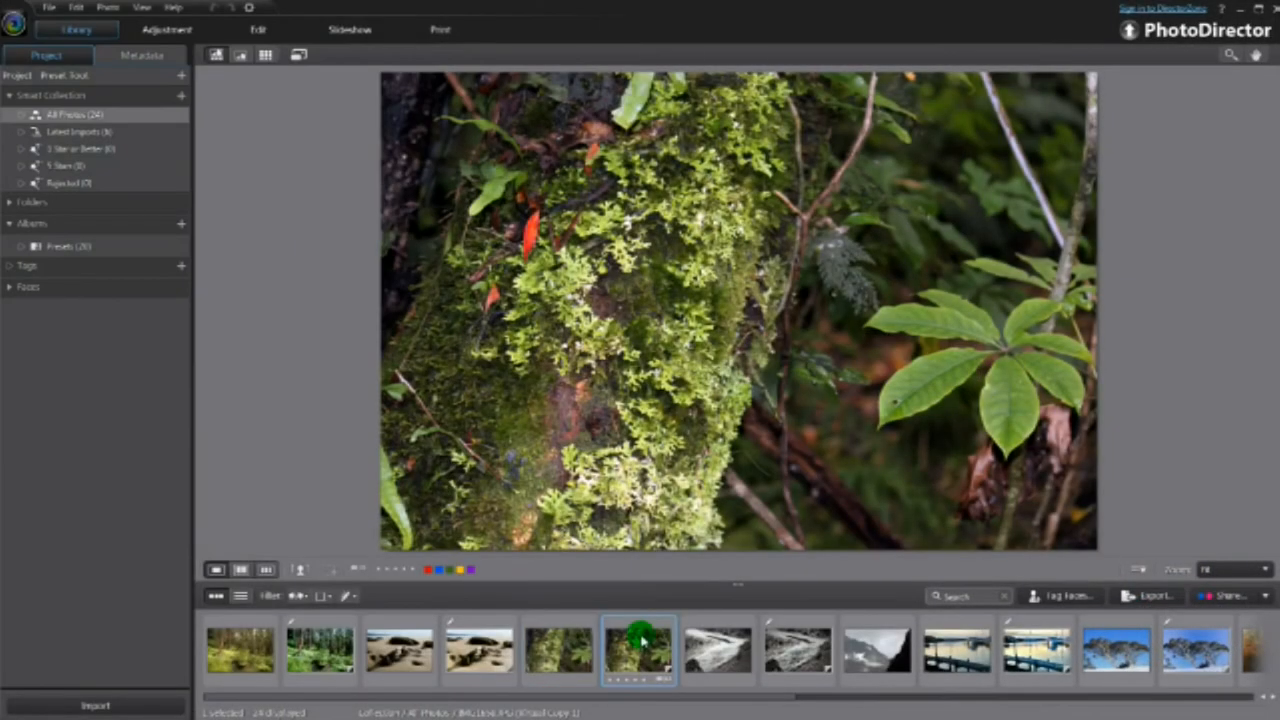
pyautogui.click(164, 30)
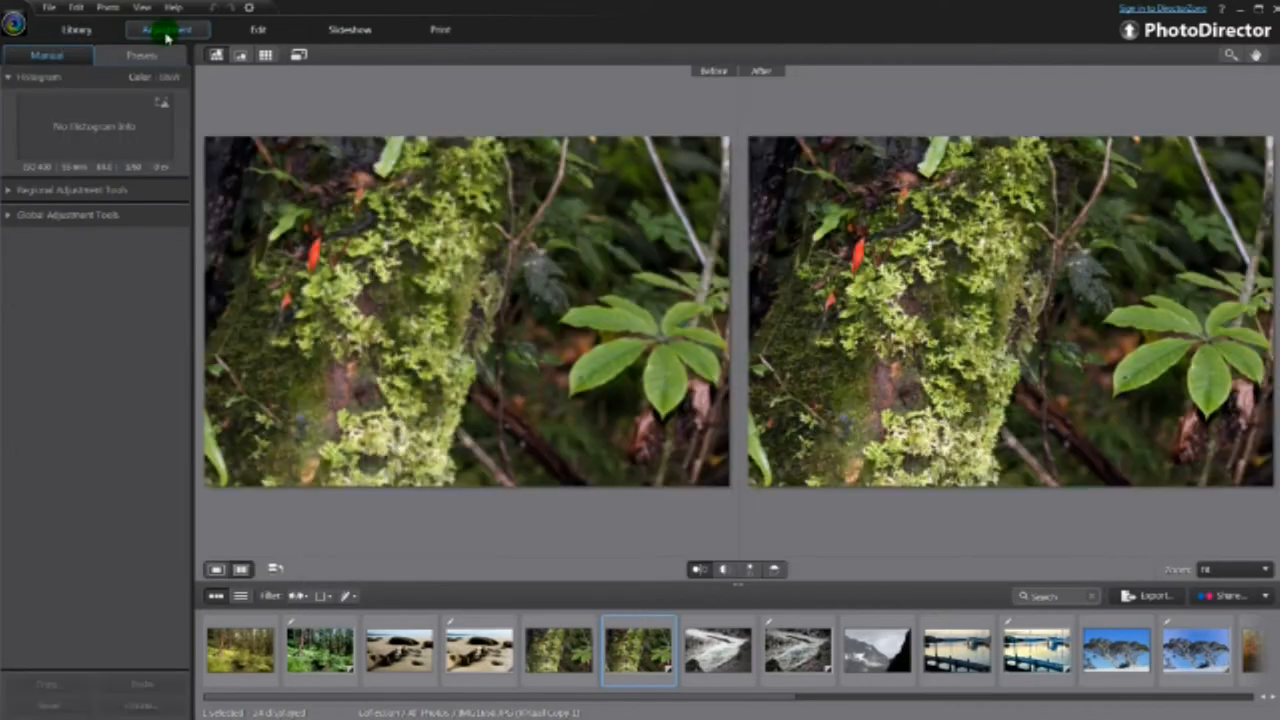
pyautogui.click(52, 56)
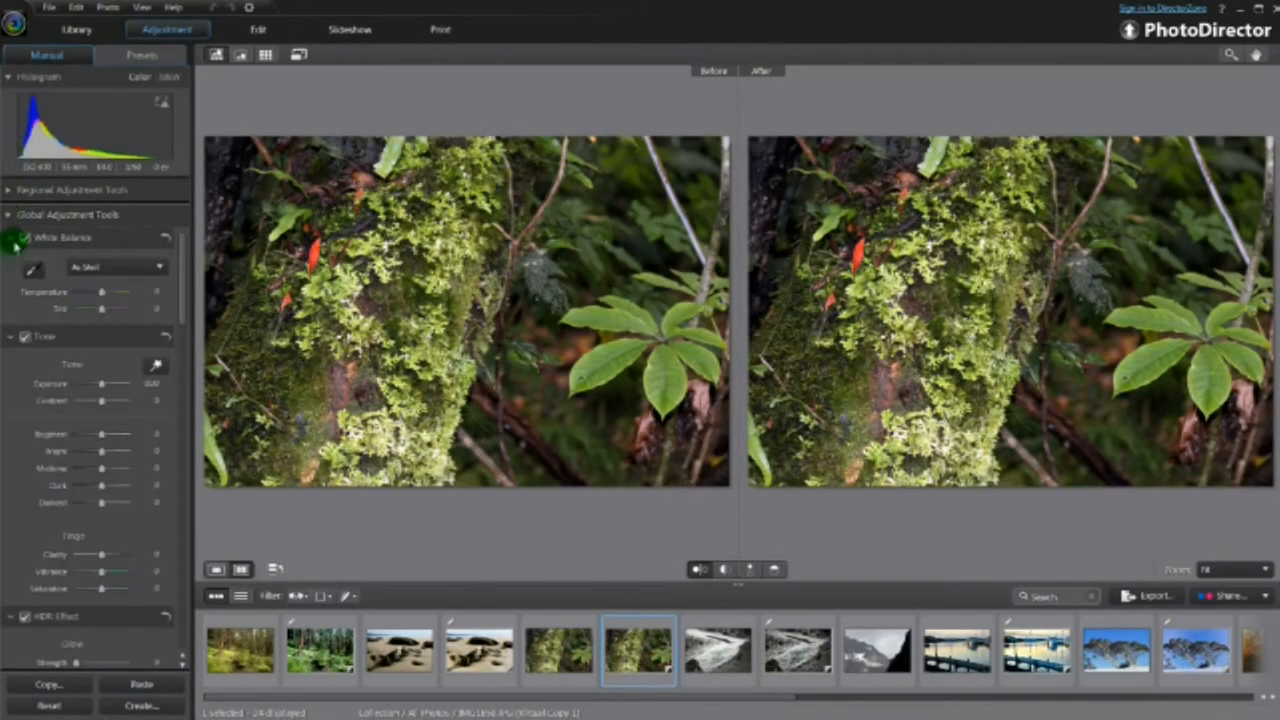
pyautogui.moveTo(100, 292); pyautogui.dragTo(104, 292)
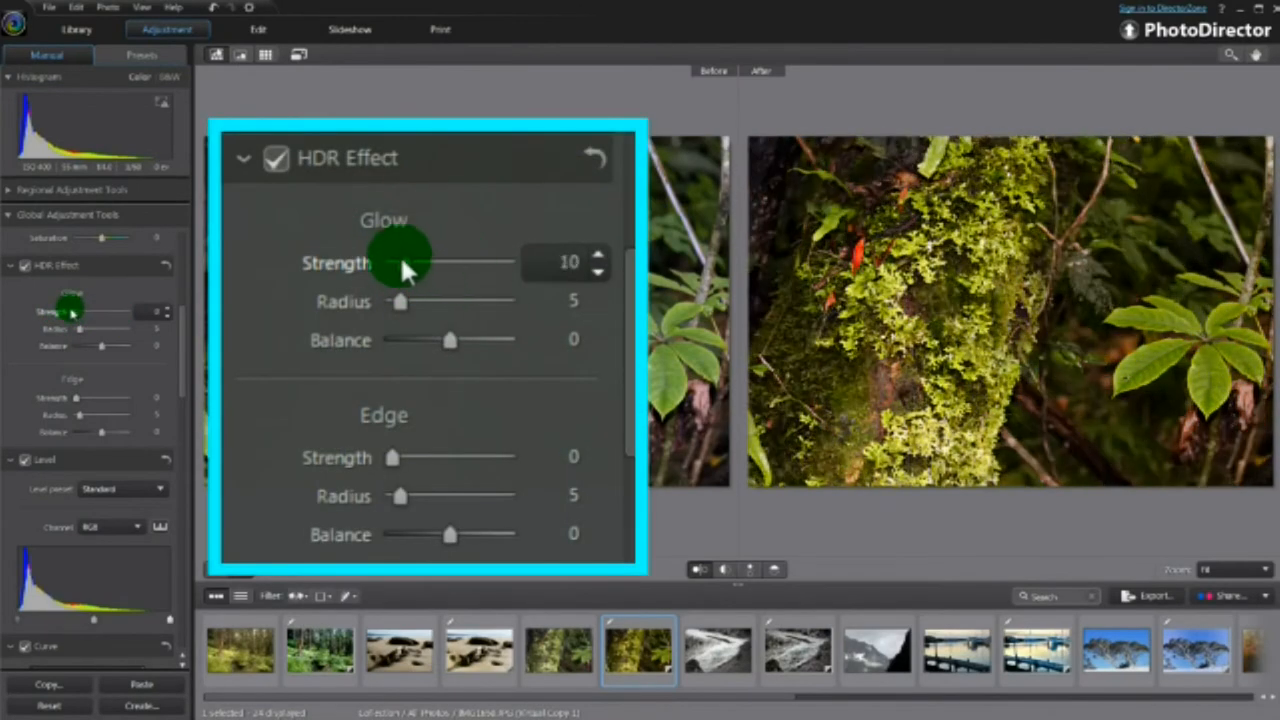
# Set HDR Glow Strength 17, Radius 9 and Edge Strength 78
pyautogui.moveTo(410, 262); pyautogui.dragTo(412, 262)
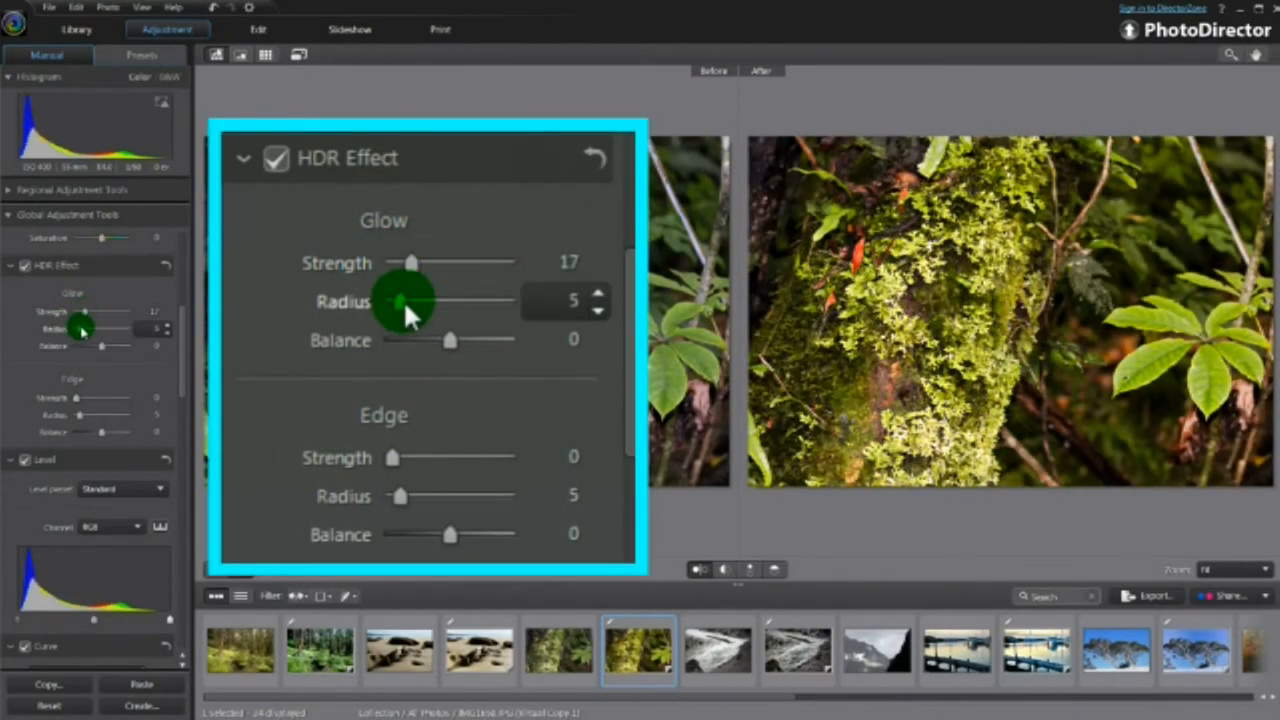
pyautogui.moveTo(404, 302); pyautogui.dragTo(420, 302)
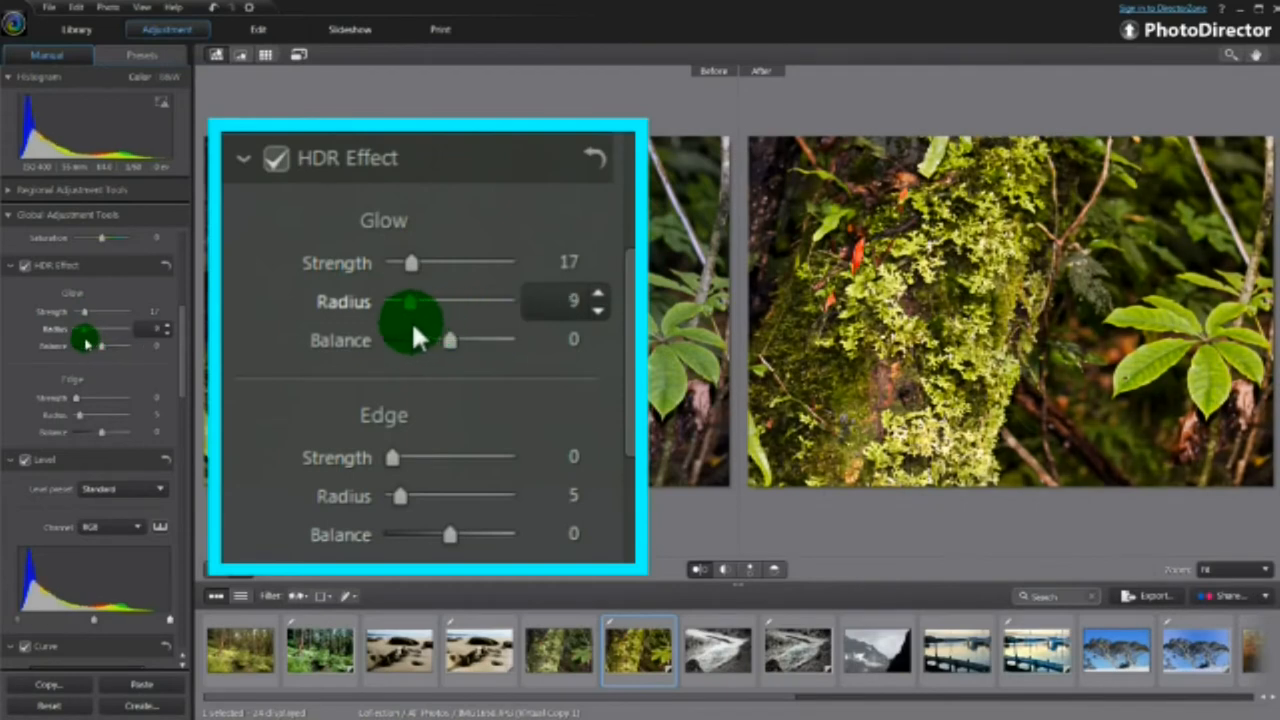
pyautogui.moveTo(392, 456); pyautogui.dragTo(484, 456)
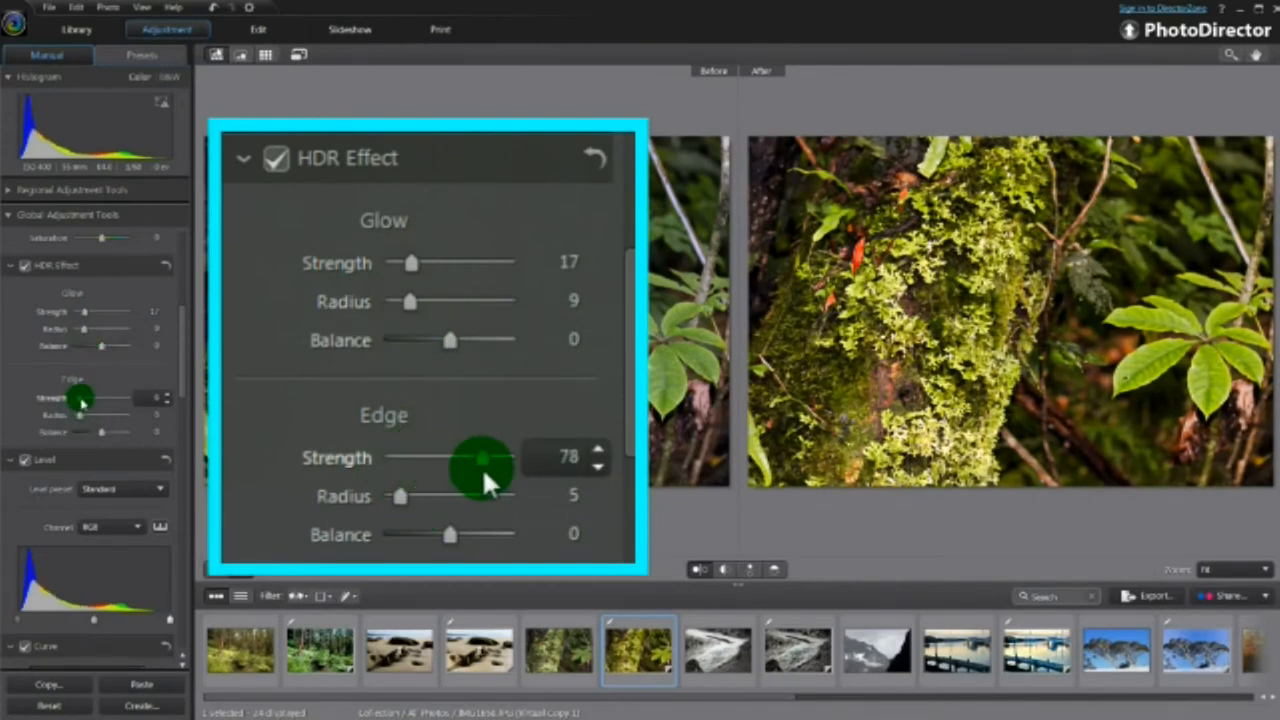
pyautogui.moveTo(484, 456); pyautogui.dragTo(410, 456)
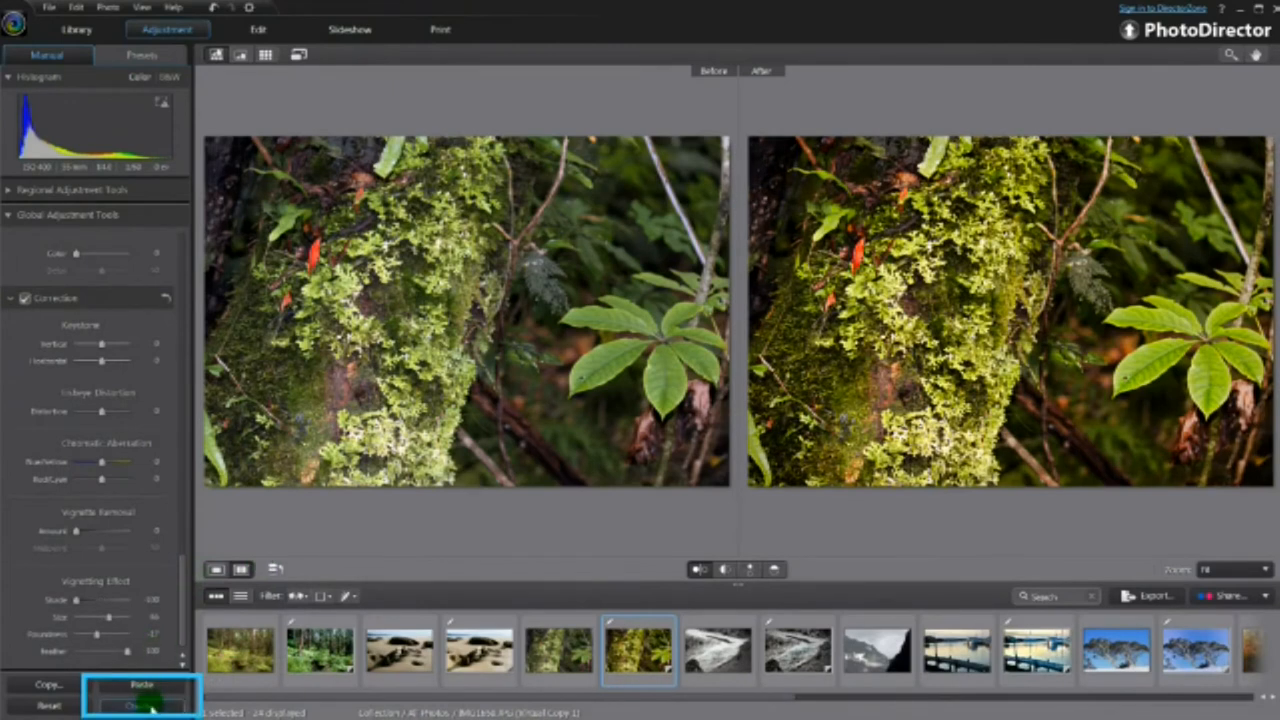
# Save the adjustments as a new preset named Forest Glow
pyautogui.click(144, 700)
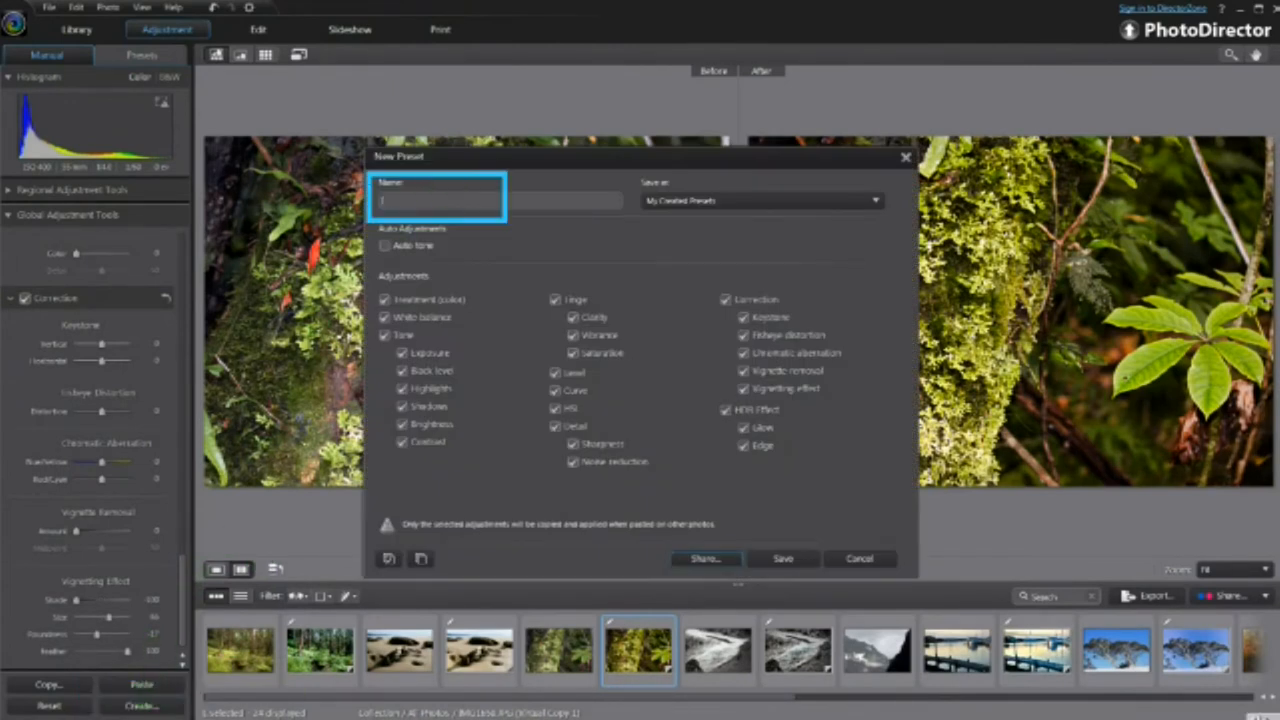
pyautogui.write('Forest Glow')
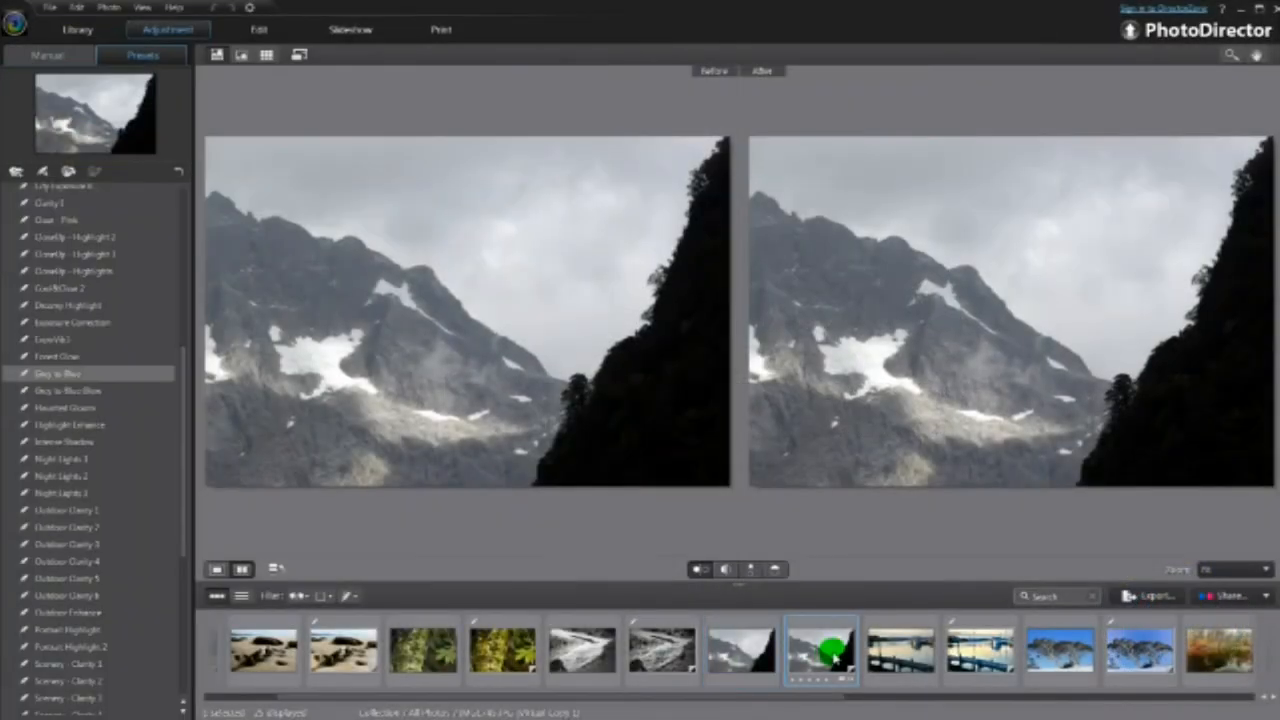
# Cool the mountain photo's white balance toward blue and start saving it as a preset
pyautogui.click(50, 56)
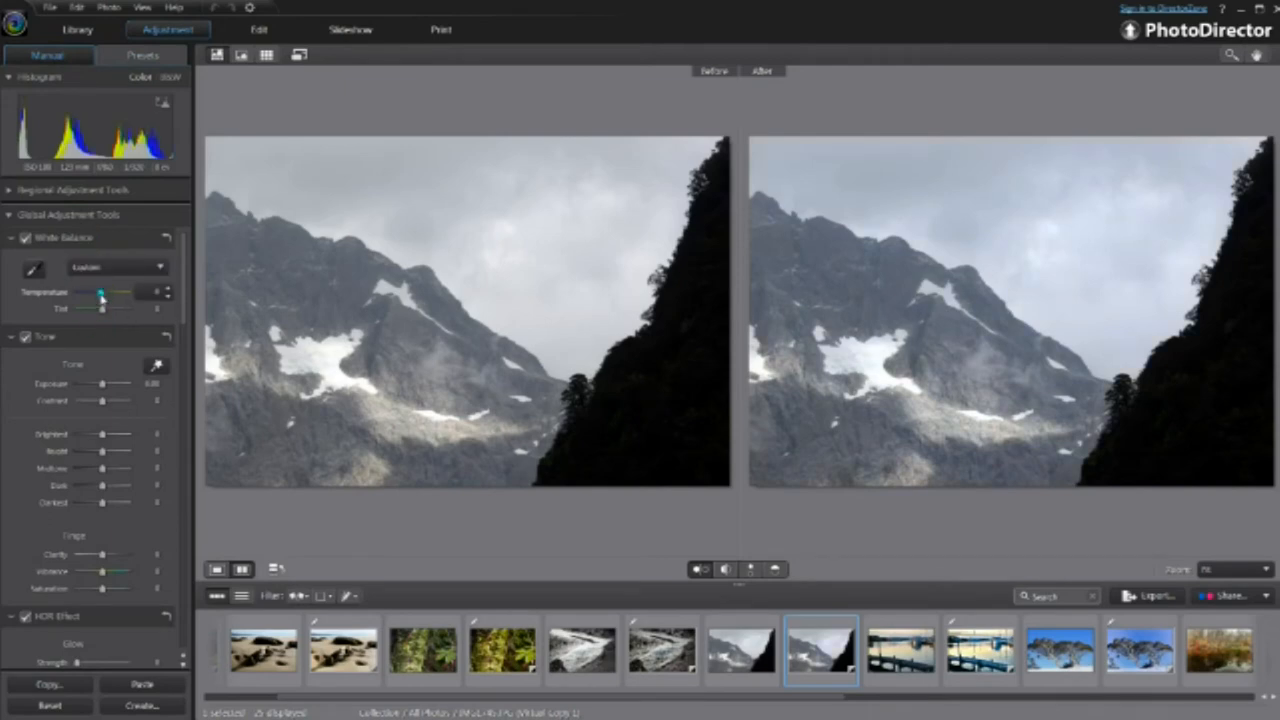
pyautogui.moveTo(102, 308); pyautogui.dragTo(98, 308)
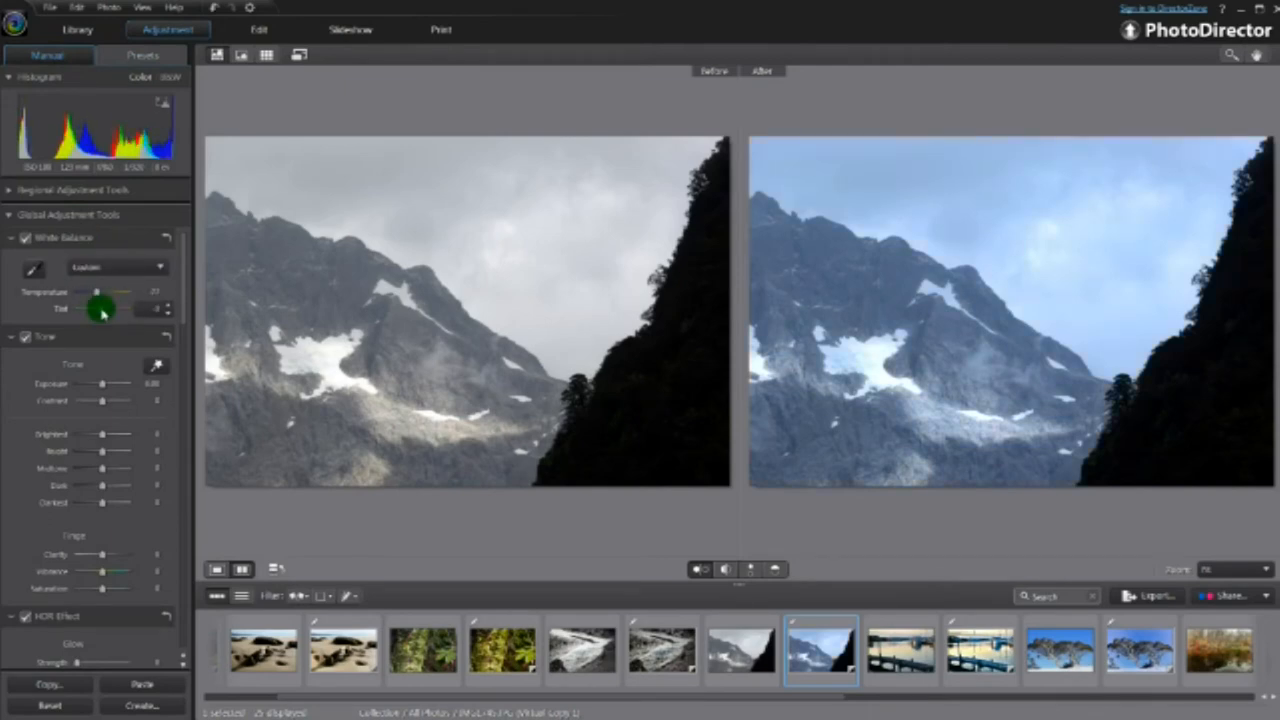
pyautogui.moveTo(100, 308); pyautogui.dragTo(110, 308)
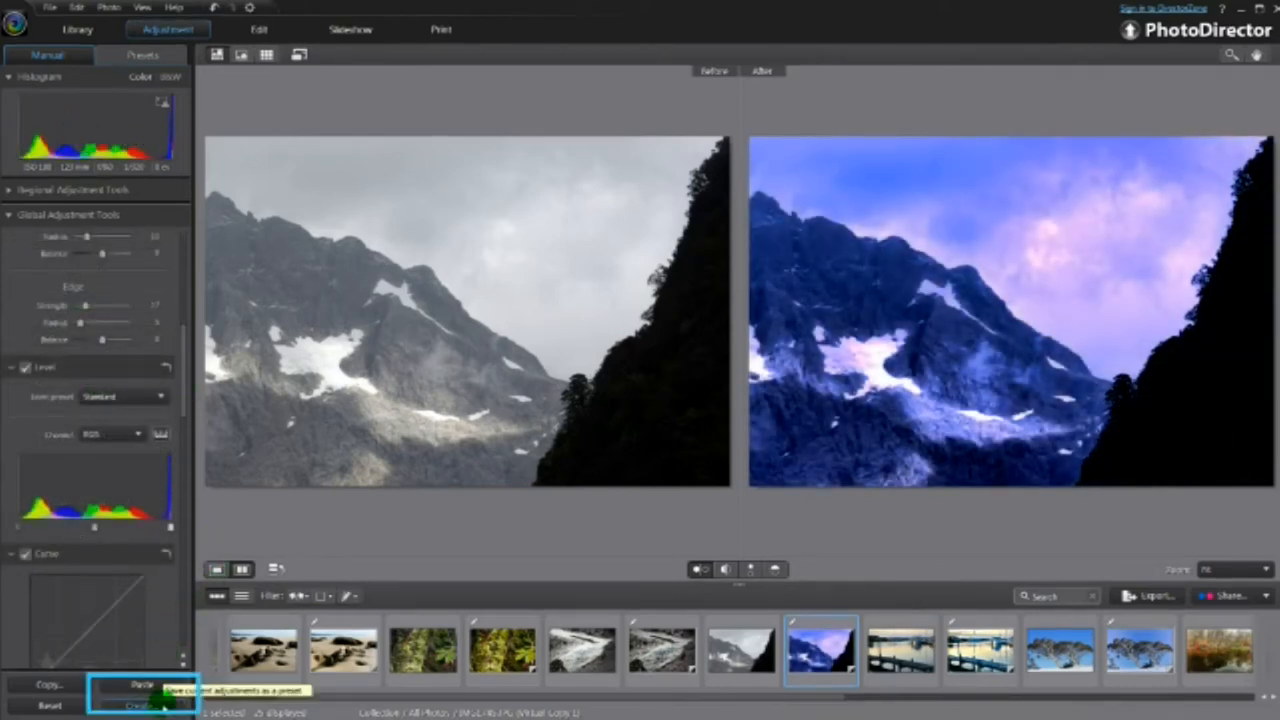
pyautogui.click(140, 702)
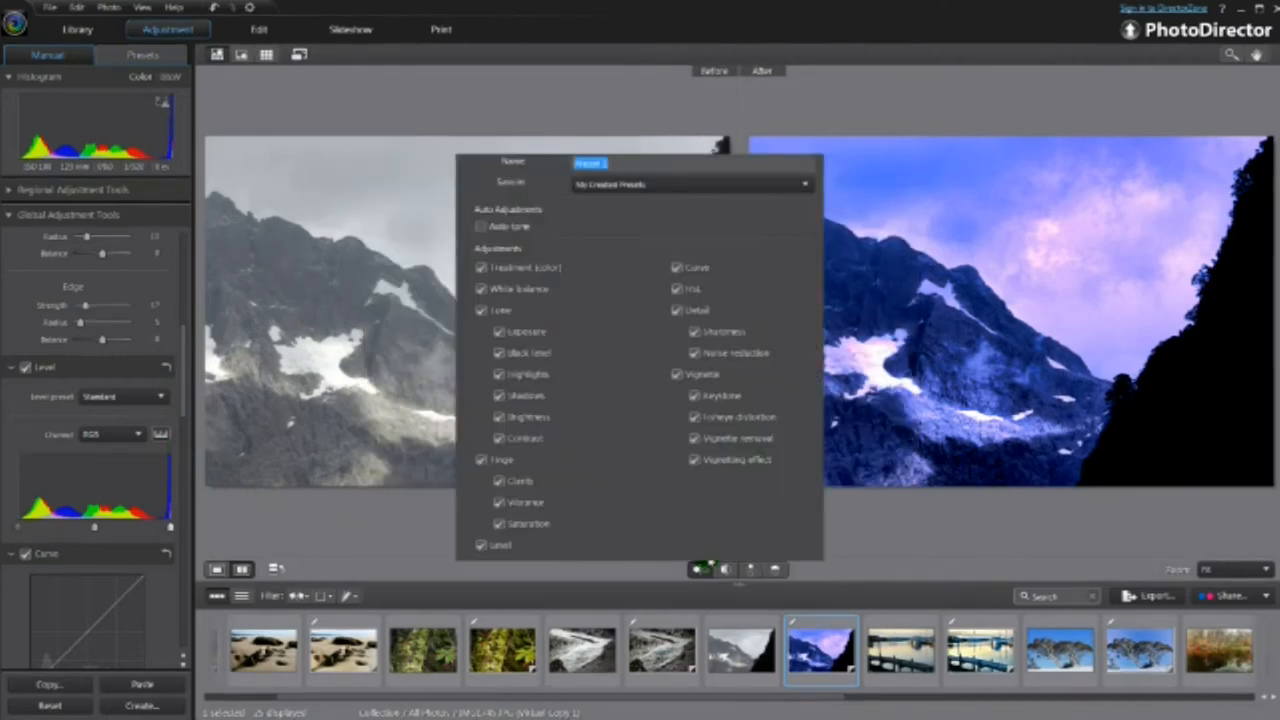
# Name the preset Grey 2 Blue Glow and share it to DirectorZone with a style category
pyautogui.write('Grey 2 Blue Glow')
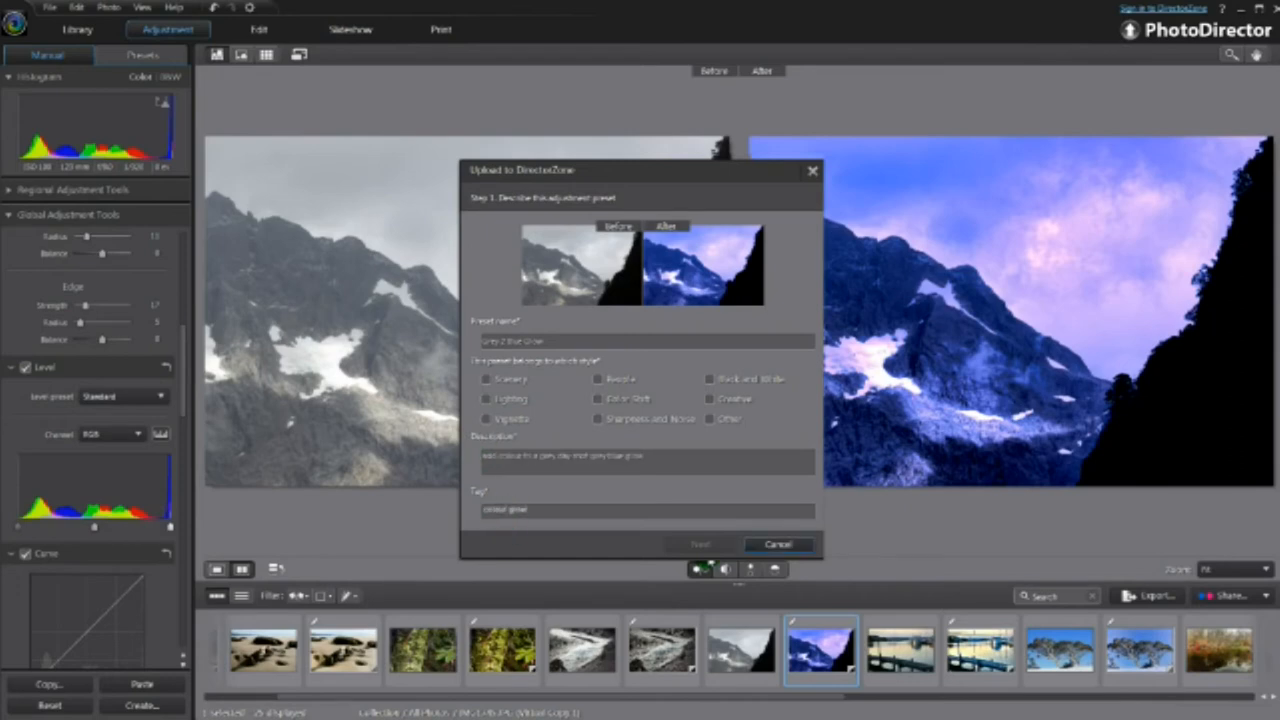
pyautogui.click(488, 400)
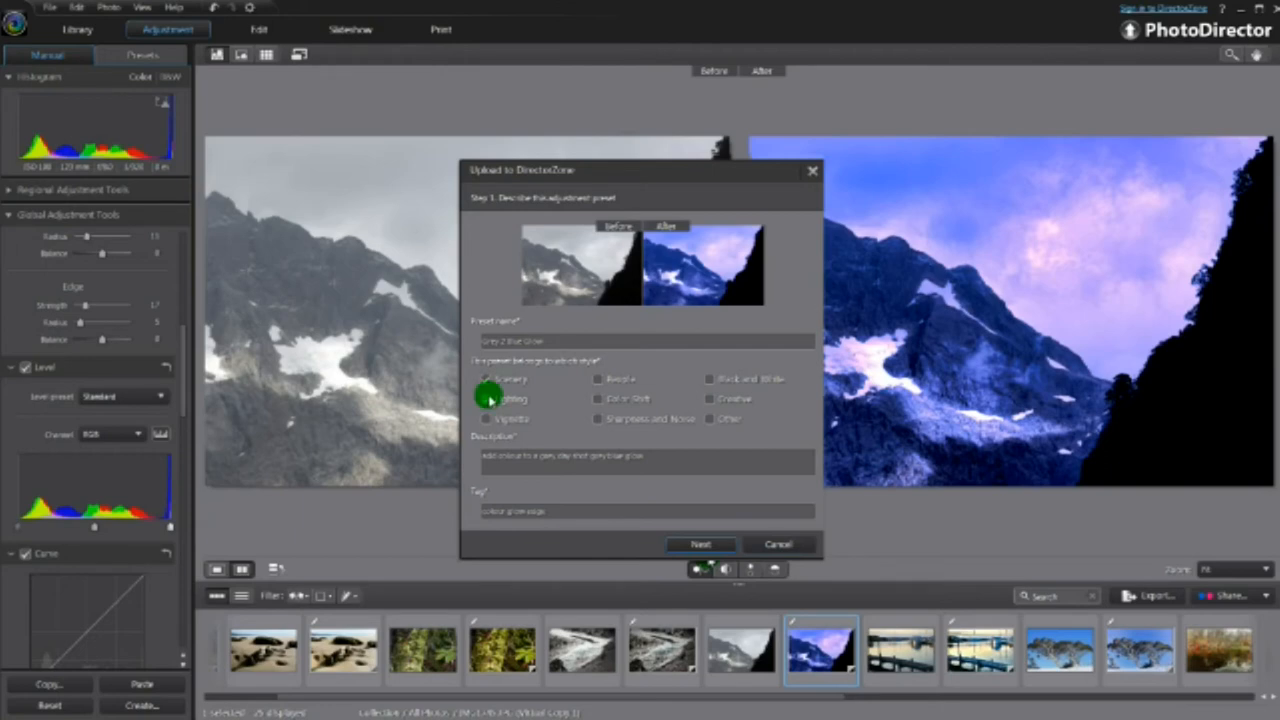
pyautogui.click(700, 544)
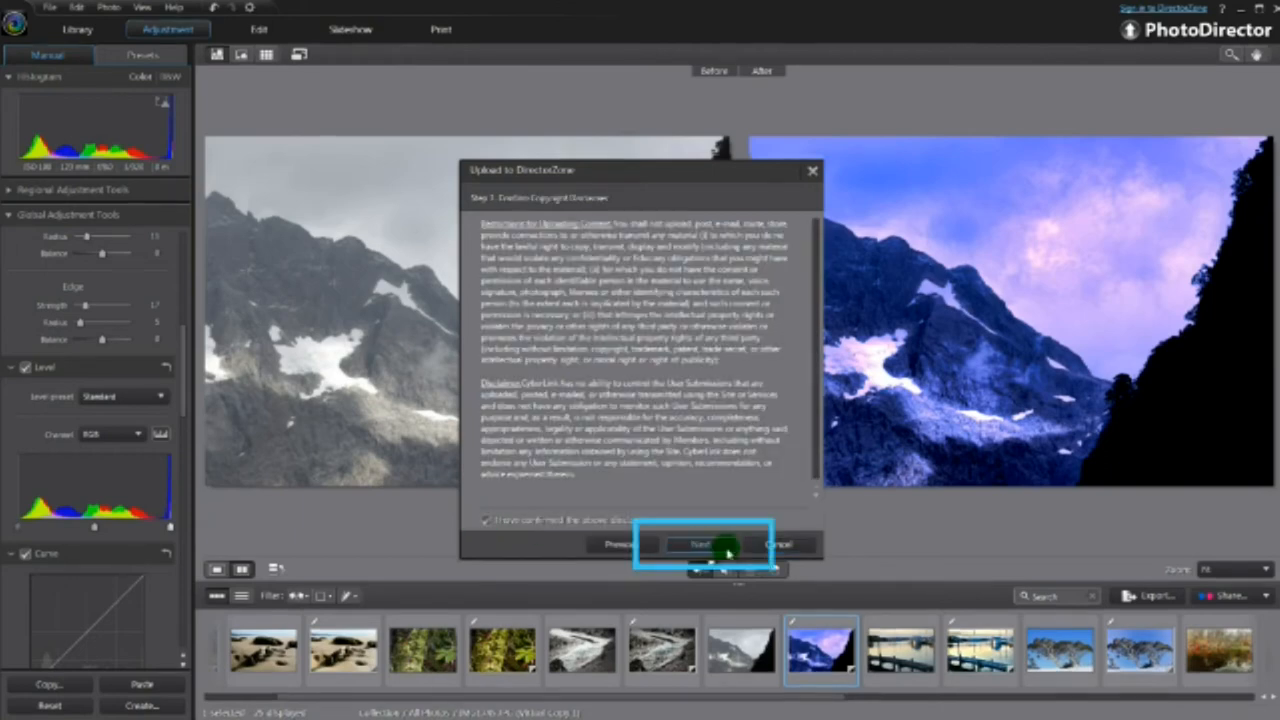
pyautogui.click(696, 542)
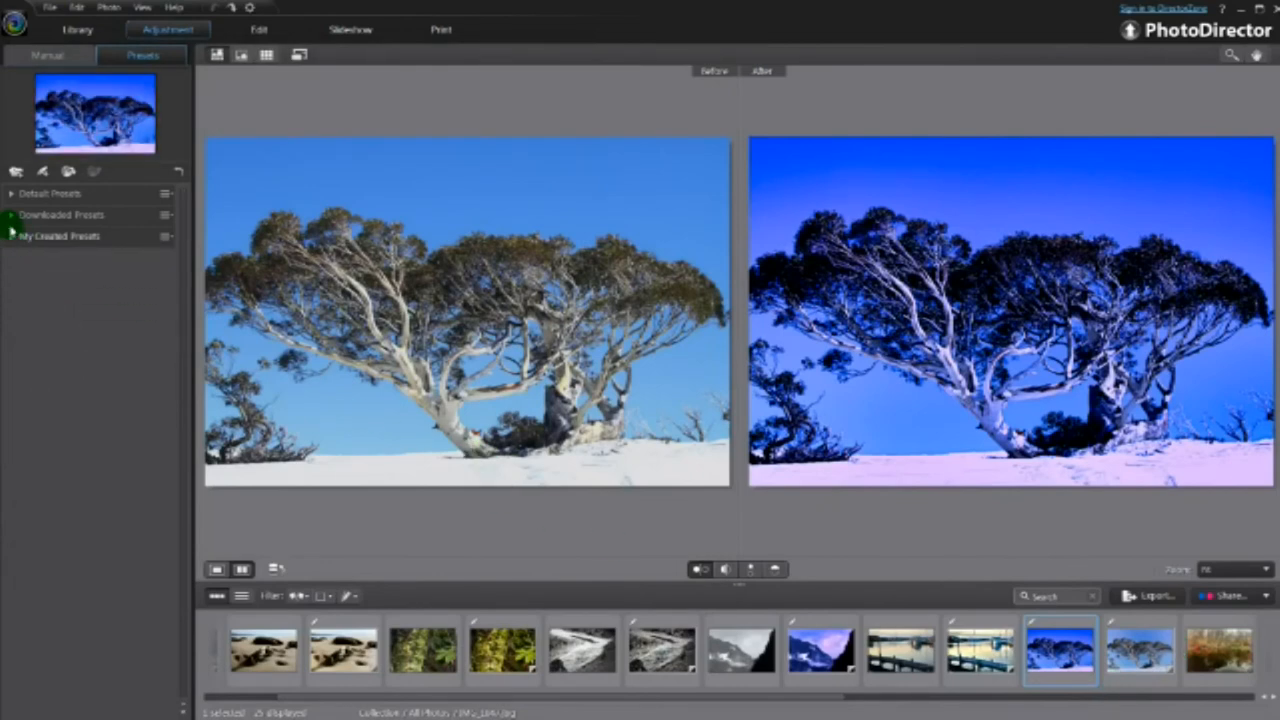
# Download the Green Hills preset from its DirectorZone detail page
pyautogui.click(56, 214)
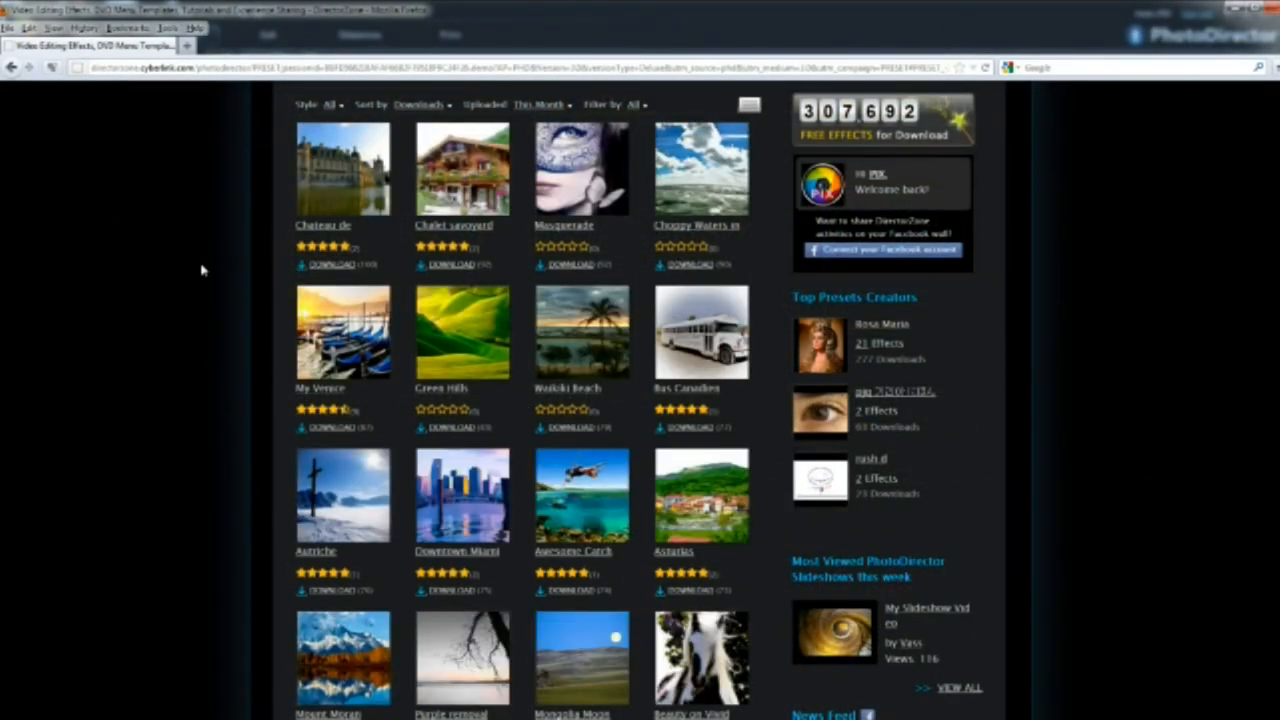
pyautogui.scroll(-3)
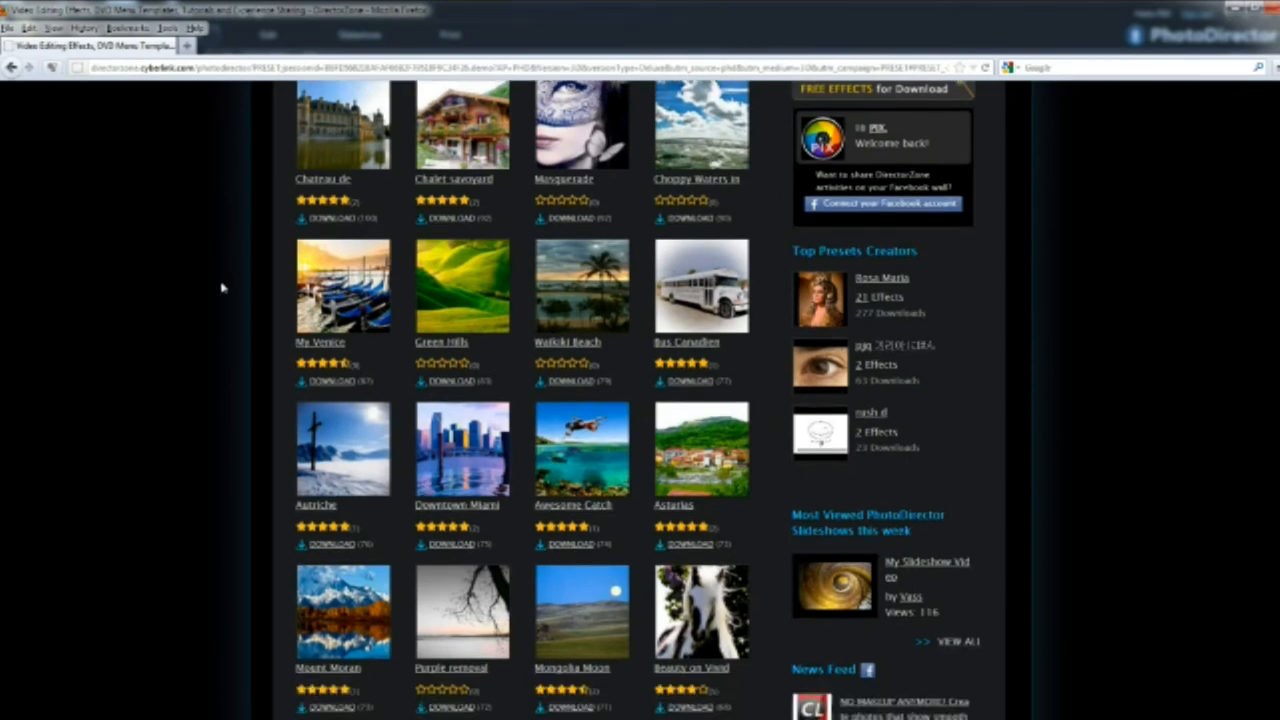
pyautogui.click(462, 284)
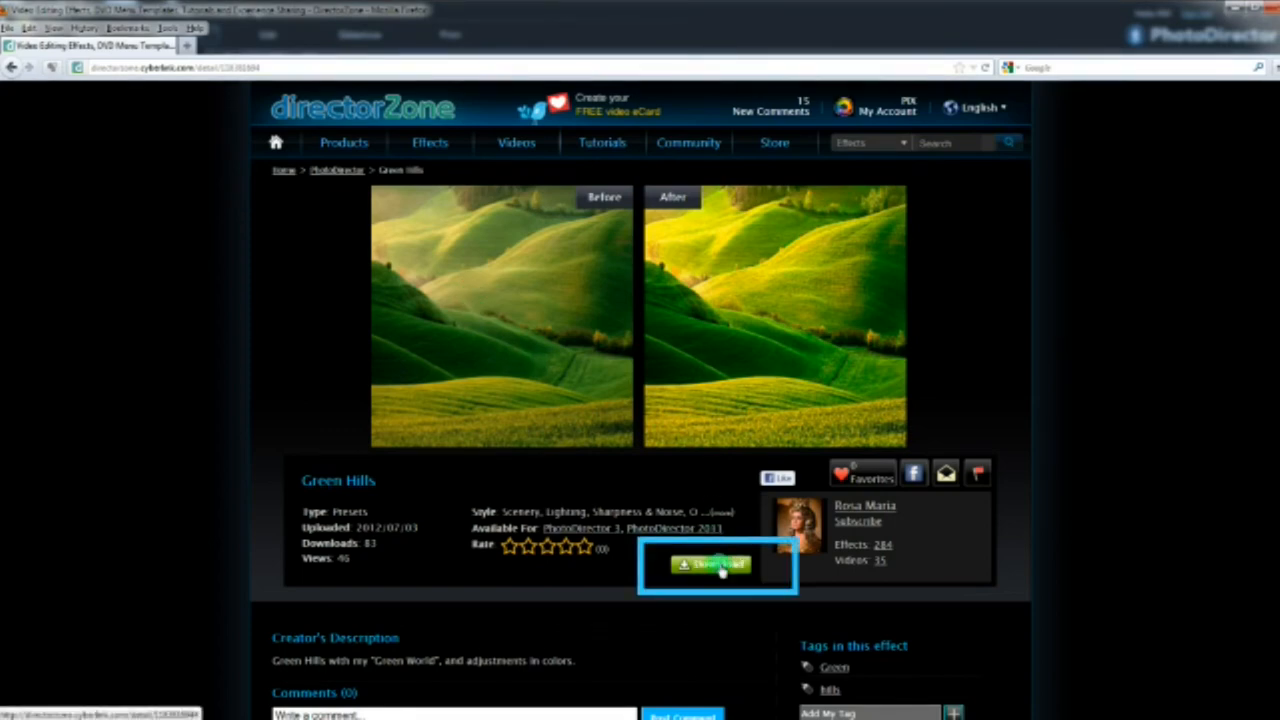
pyautogui.click(714, 564)
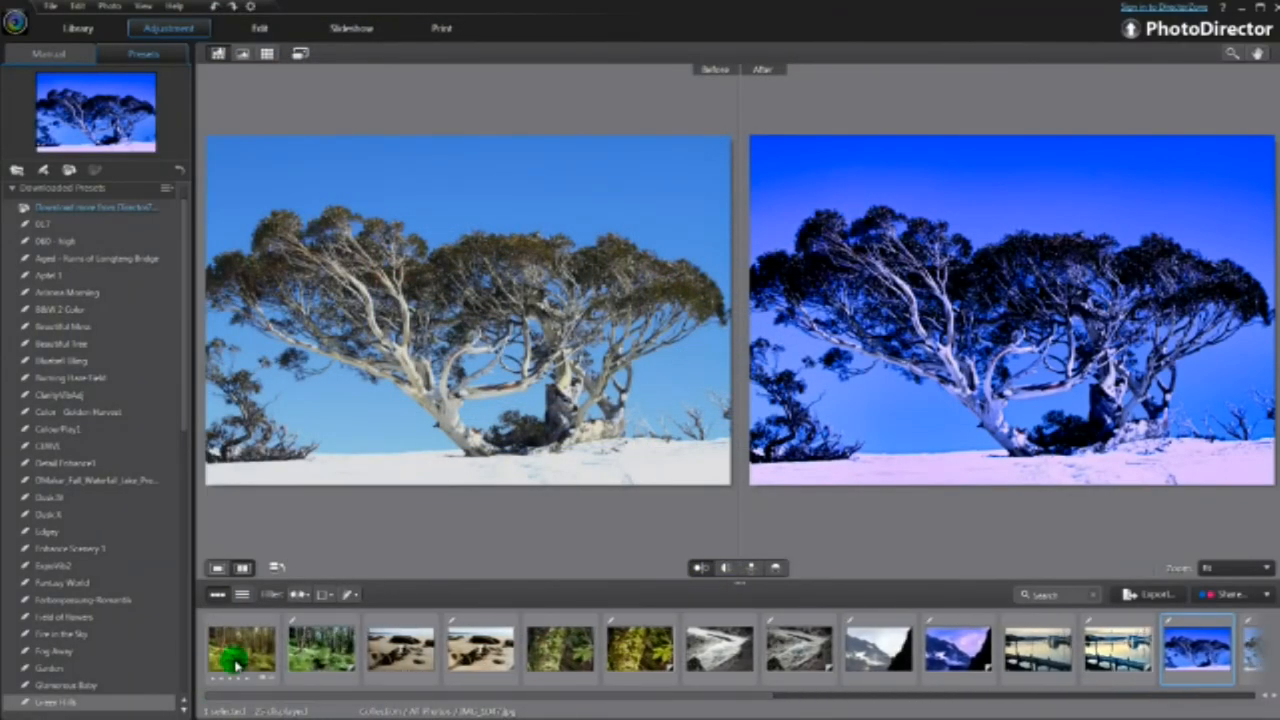
# Apply a downloaded preset to the fern forest photo, warming its foliage yellow-green
pyautogui.click(240, 656)
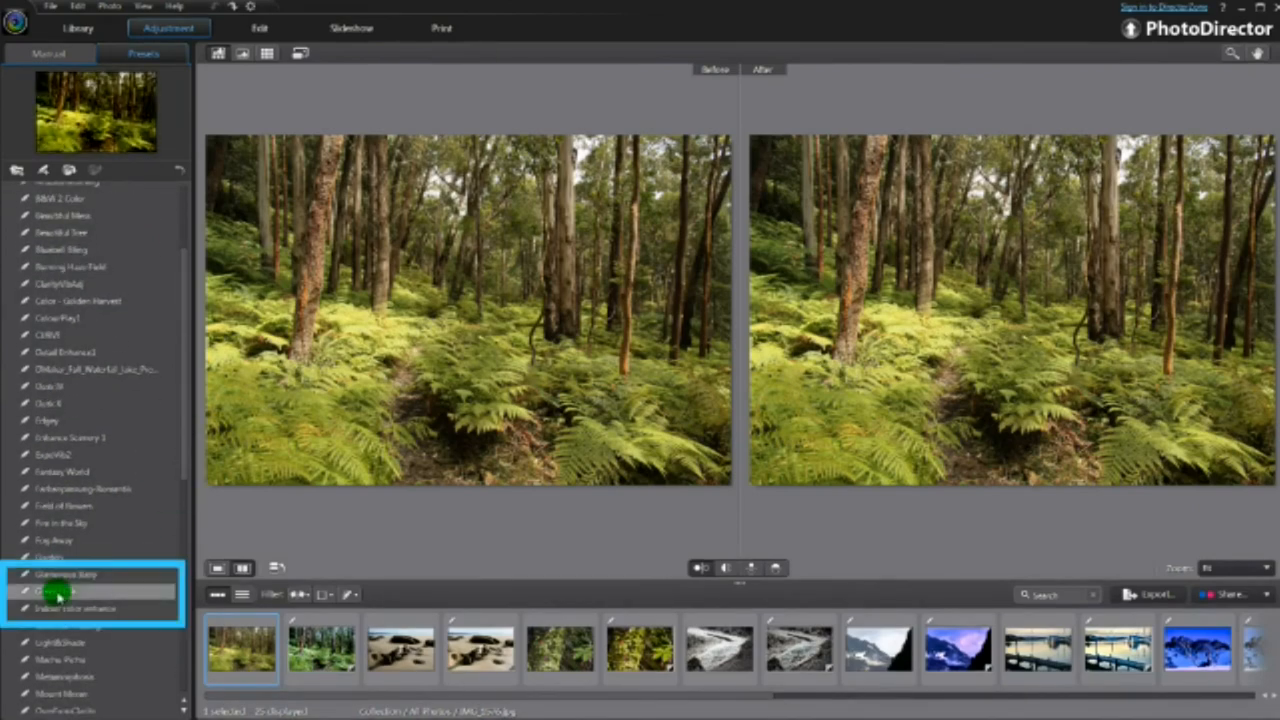
pyautogui.click(60, 588)
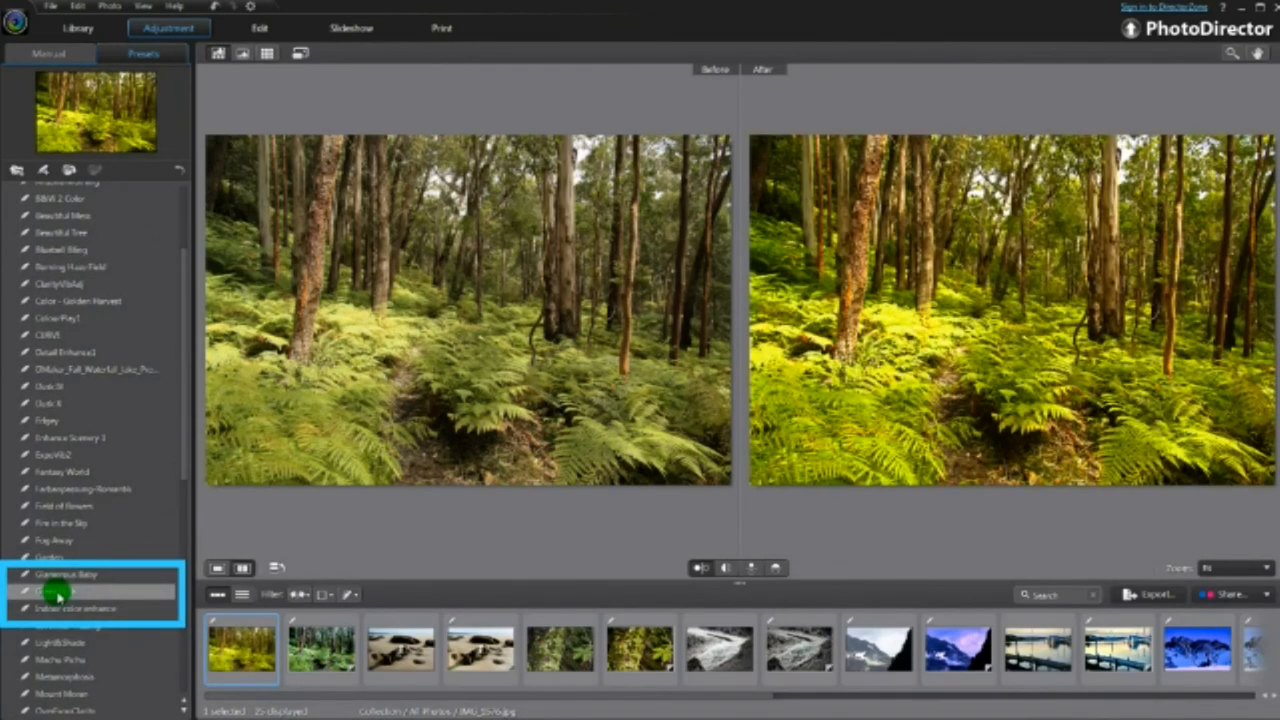